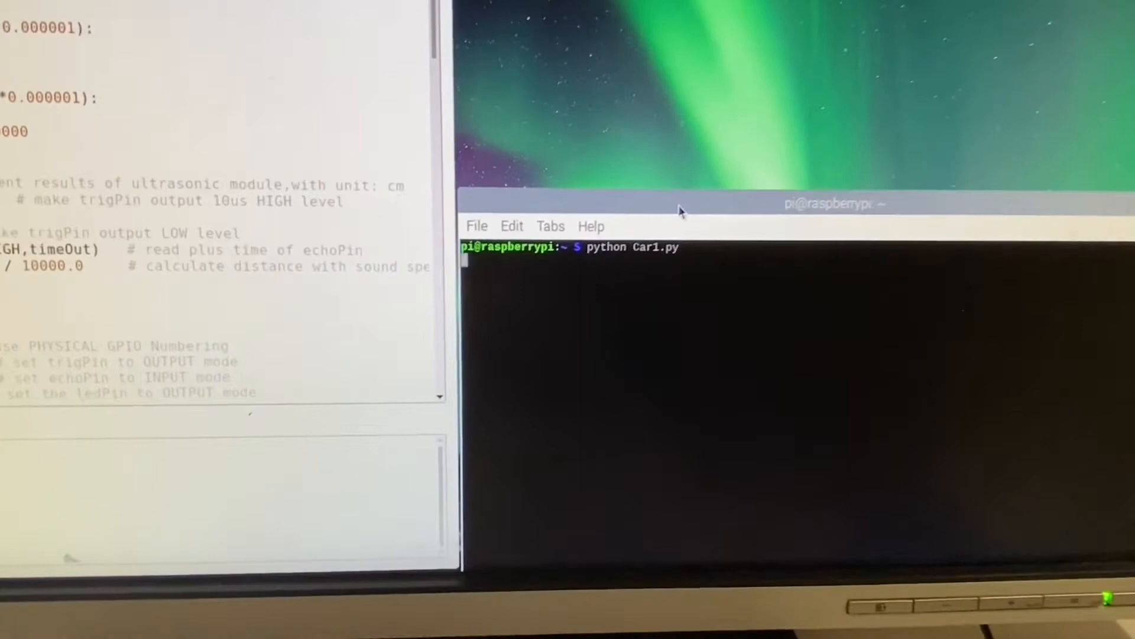
# Step: Run 'python Car1.py' so it starts printing distance readings and DANGER warnings
pyautogui.press('Return')
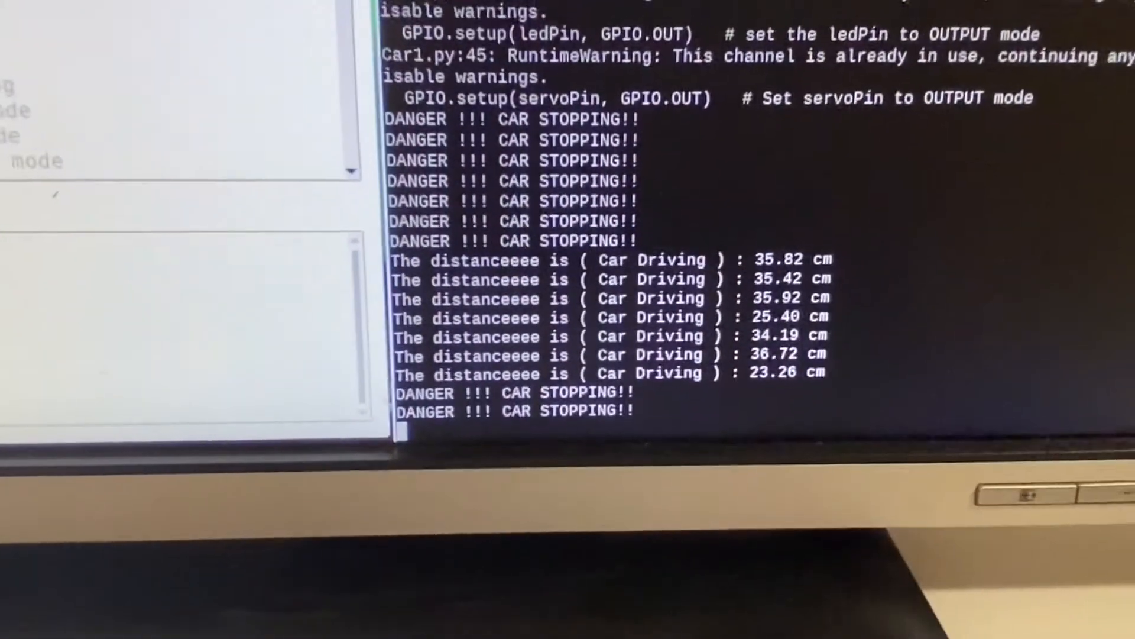
# Step: Scroll the terminal to follow the growing stream of DANGER !!! CAR STOPPING!! output
pyautogui.scroll(-3)
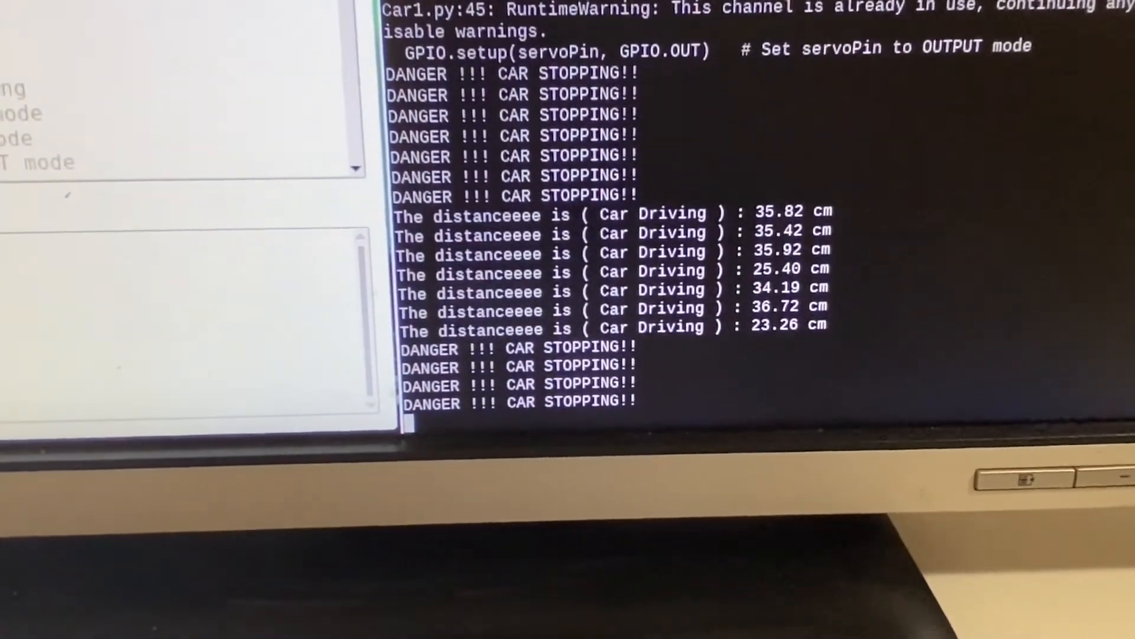